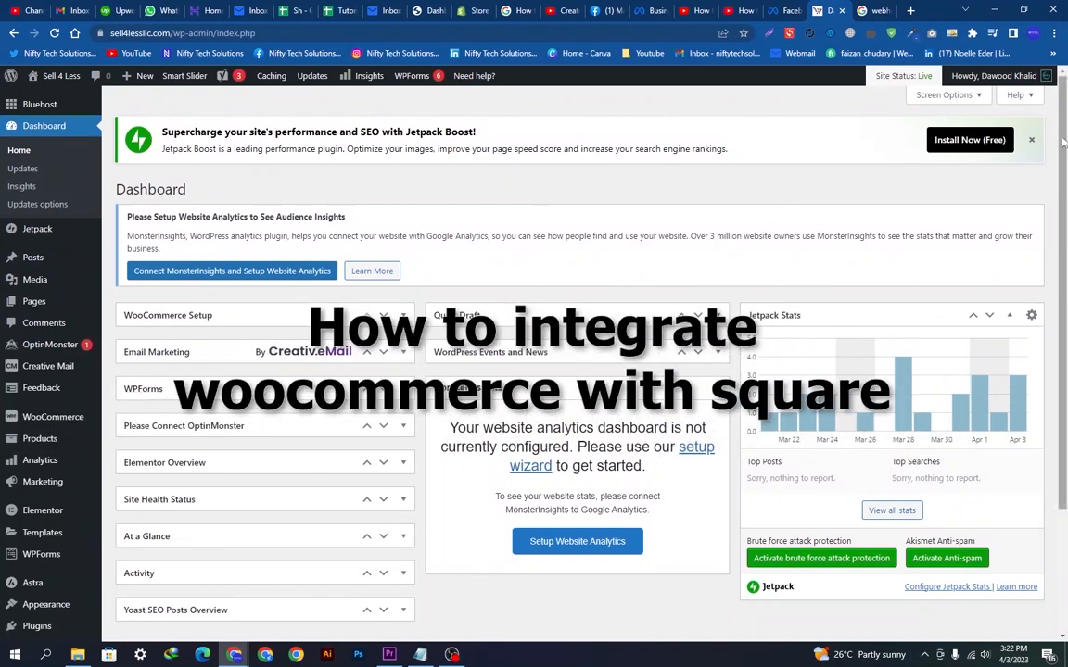
Go from the dashboard to the Plugins section via the admin sidebar
{"action": "scroll", "scroll_direction": "down", "scroll_amount": 3}
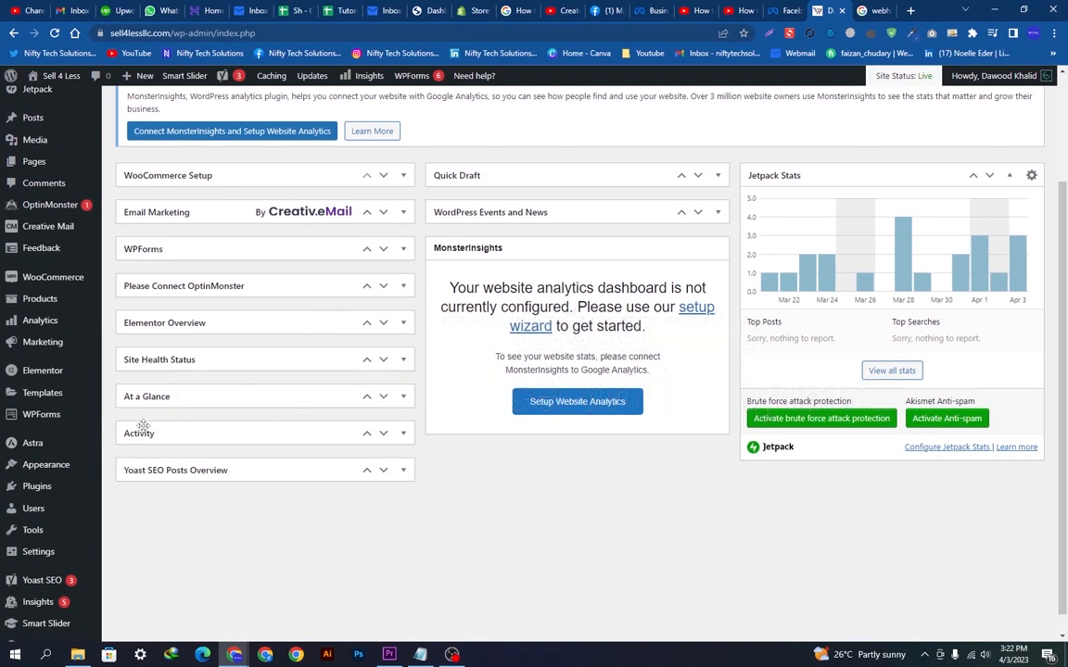
{"action": "left_click", "coordinate": [37, 486]}
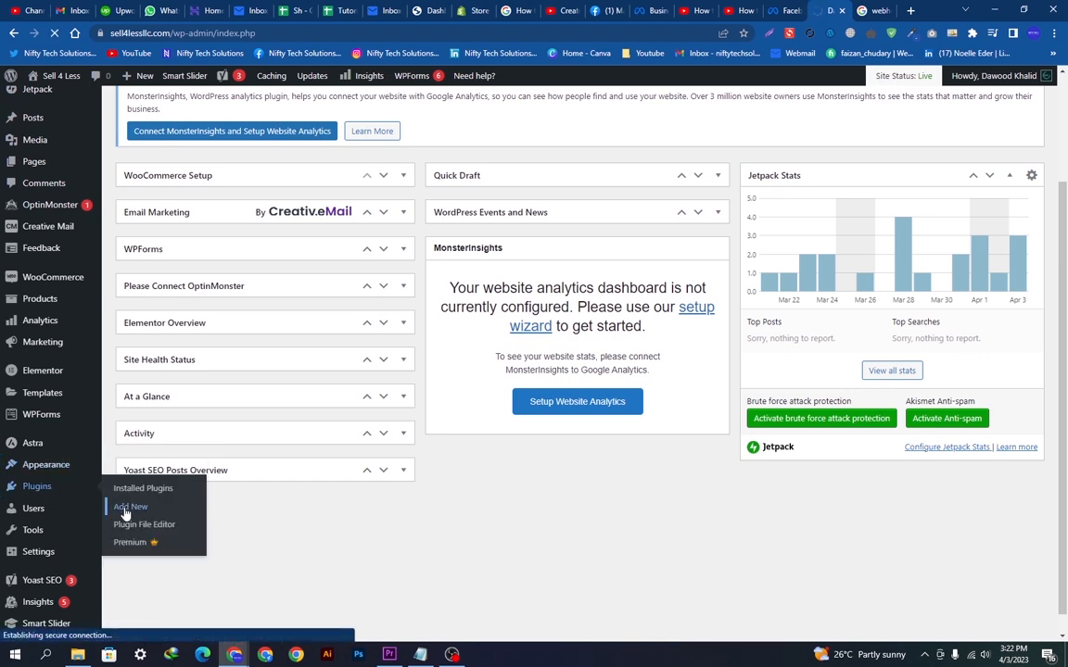
Search the plugin directory for 'square' from the Add Plugins page
{"action": "left_click", "coordinate": [130, 506]}
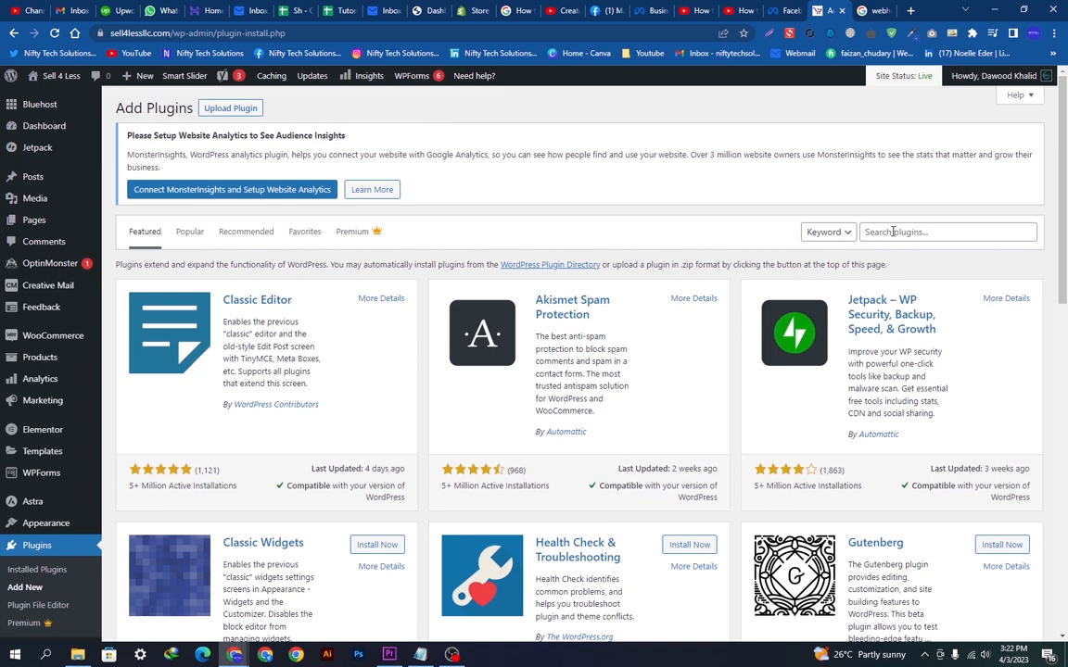
{"action": "type", "text": "s"}
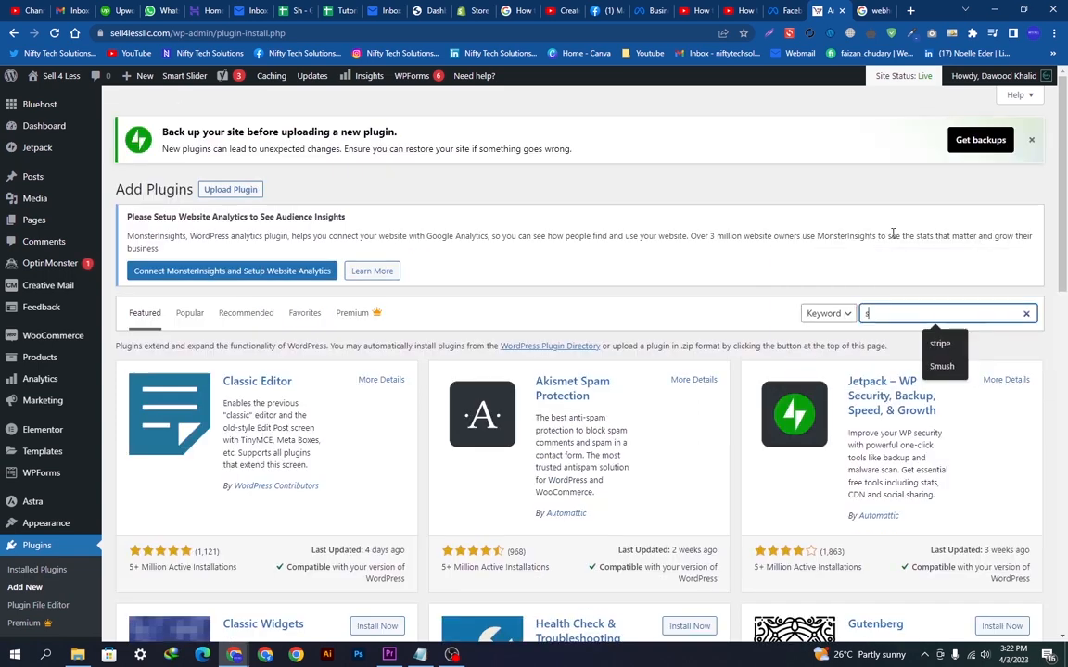
{"action": "type", "text": "square"}
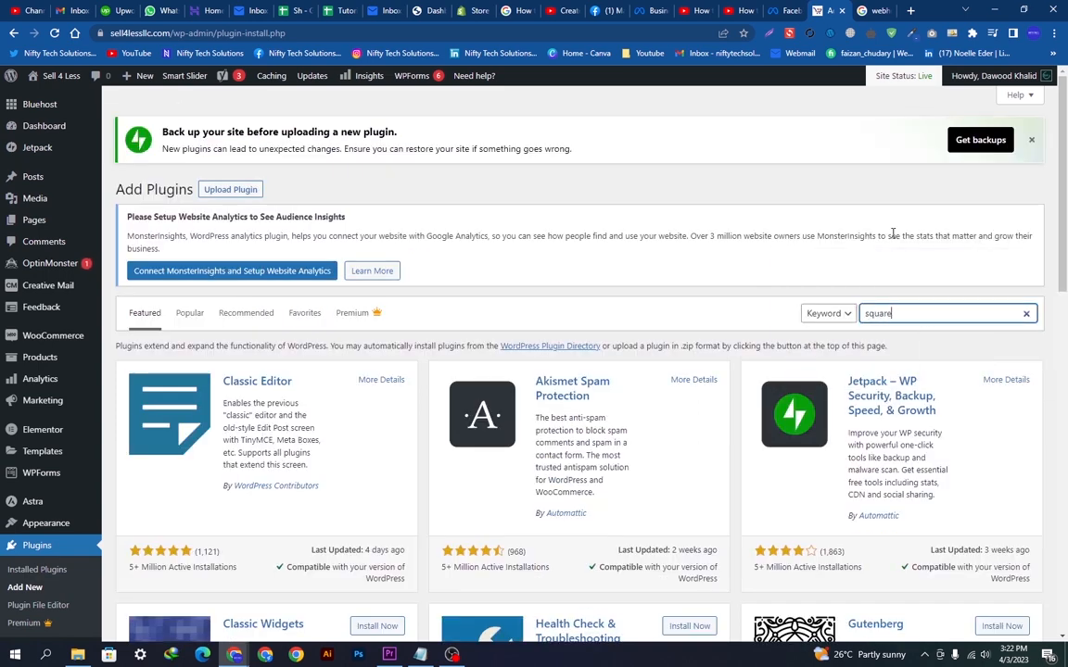
{"action": "key", "text": "enter"}
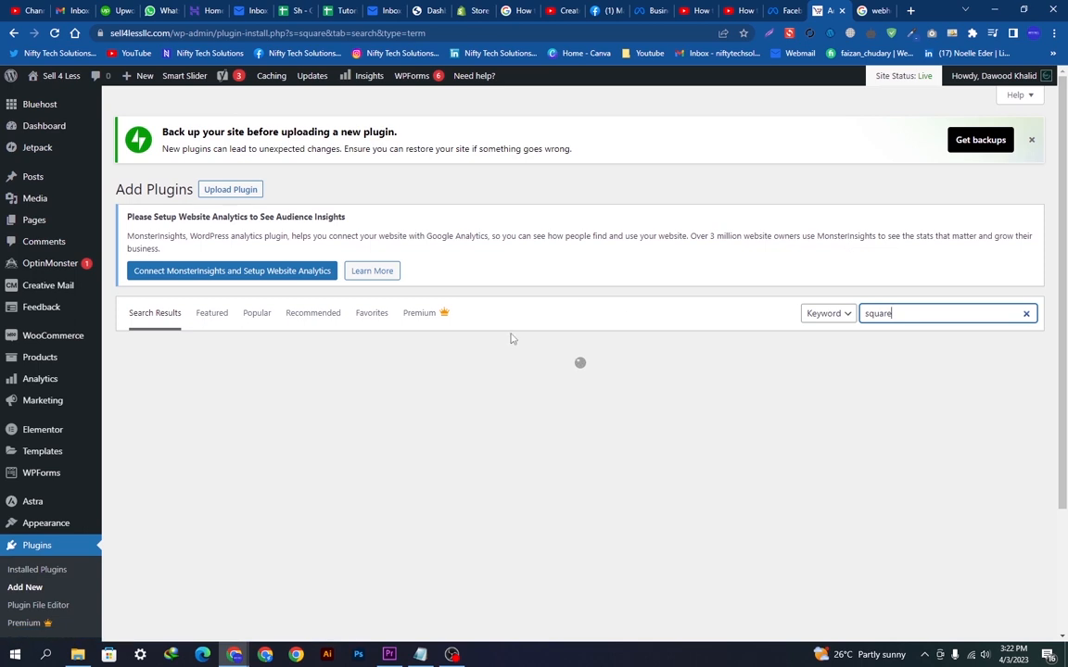
{"action": "mouse_move", "coordinate": [324, 378]}
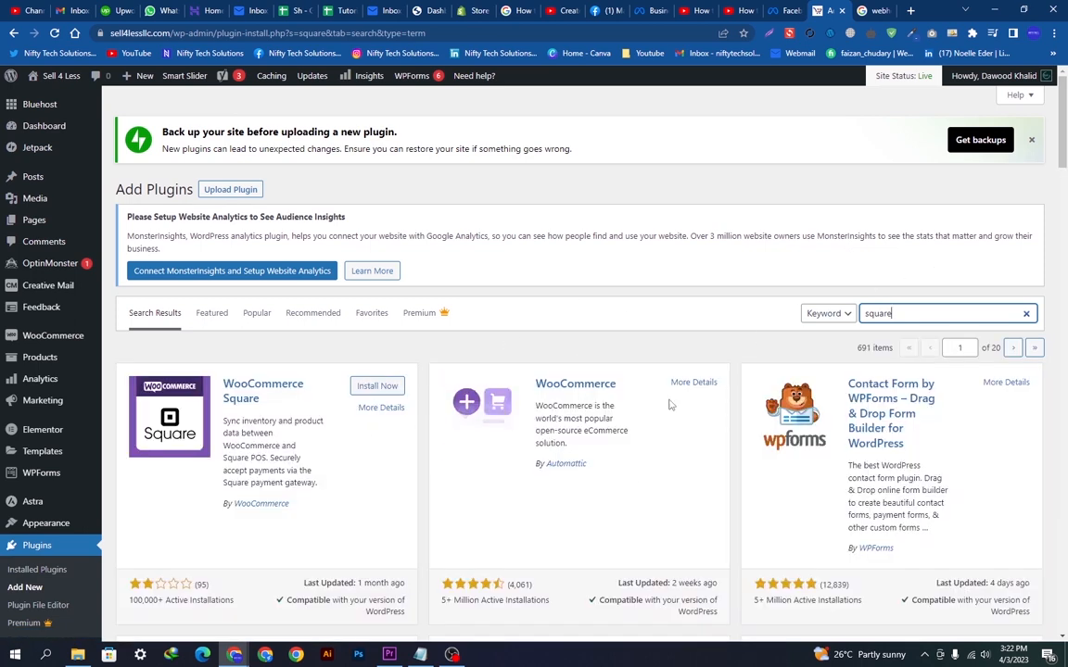
Install WooCommerce Square from its result card and activate it
{"action": "left_click", "coordinate": [376, 386]}
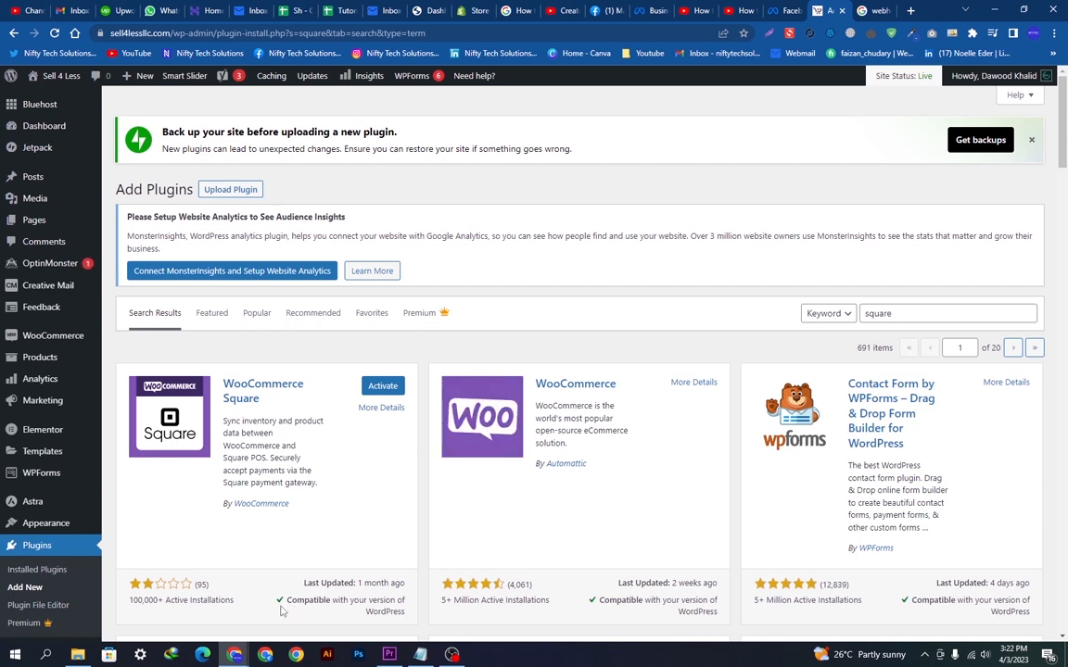
{"action": "mouse_move", "coordinate": [375, 480]}
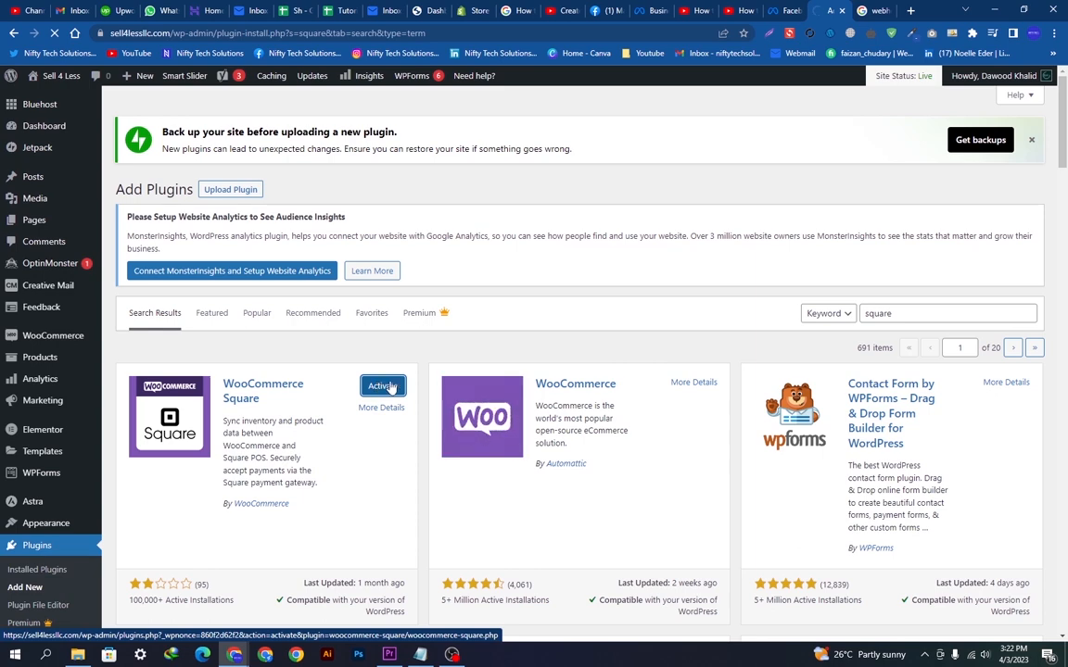
{"action": "left_click", "coordinate": [382, 387]}
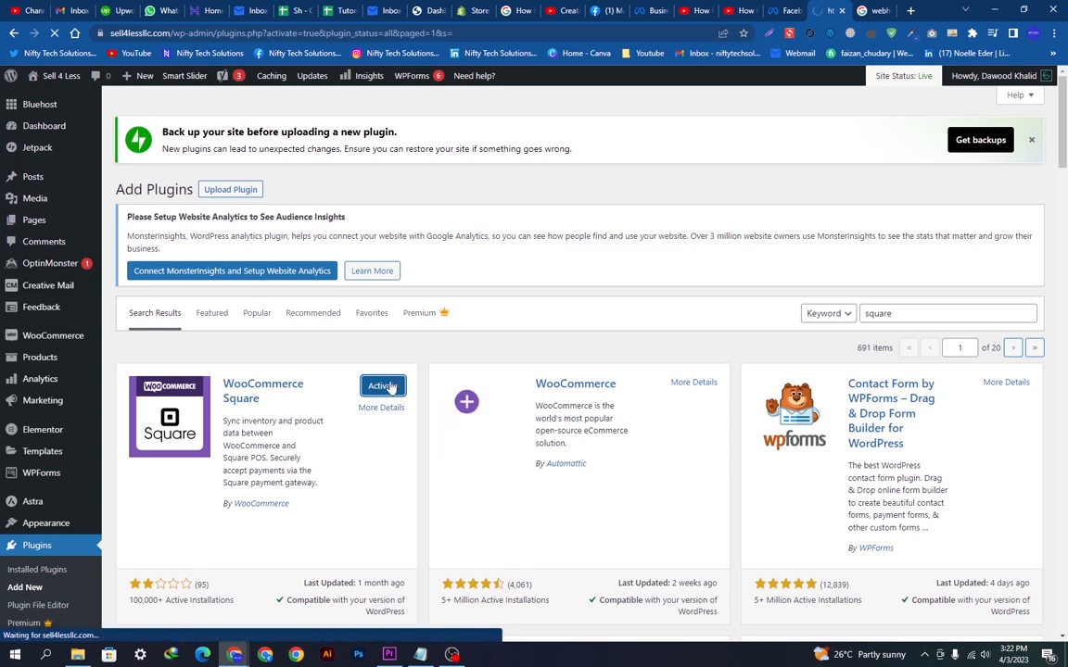
{"action": "left_click", "coordinate": [382, 385]}
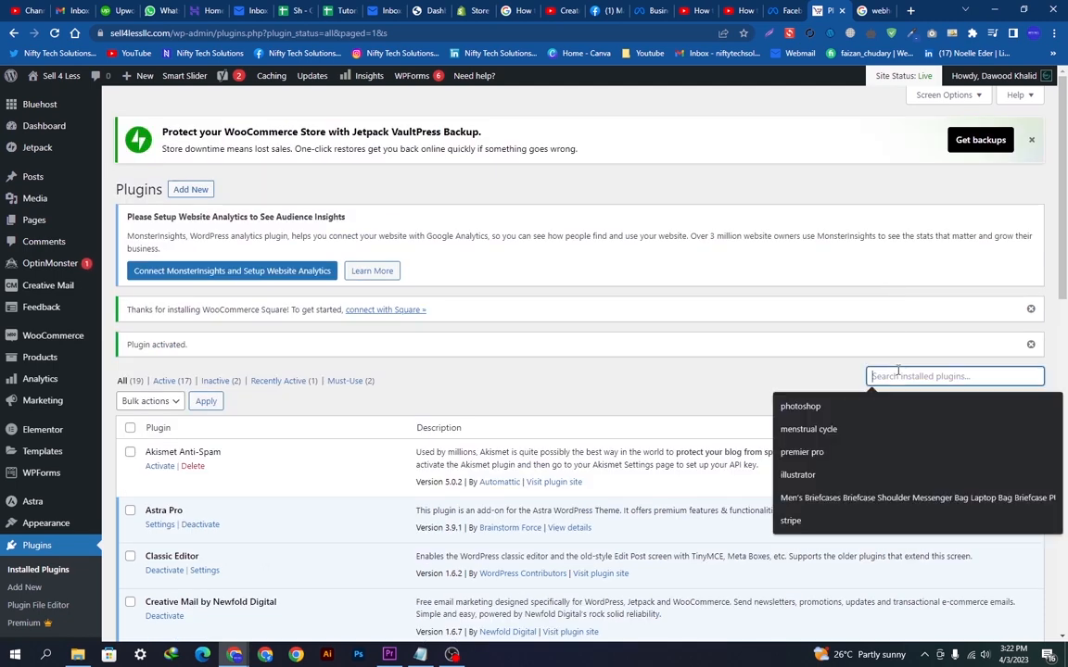
Filter installed plugins by 'square' and open WooCommerce Square's Configure settings
{"action": "type", "text": "square"}
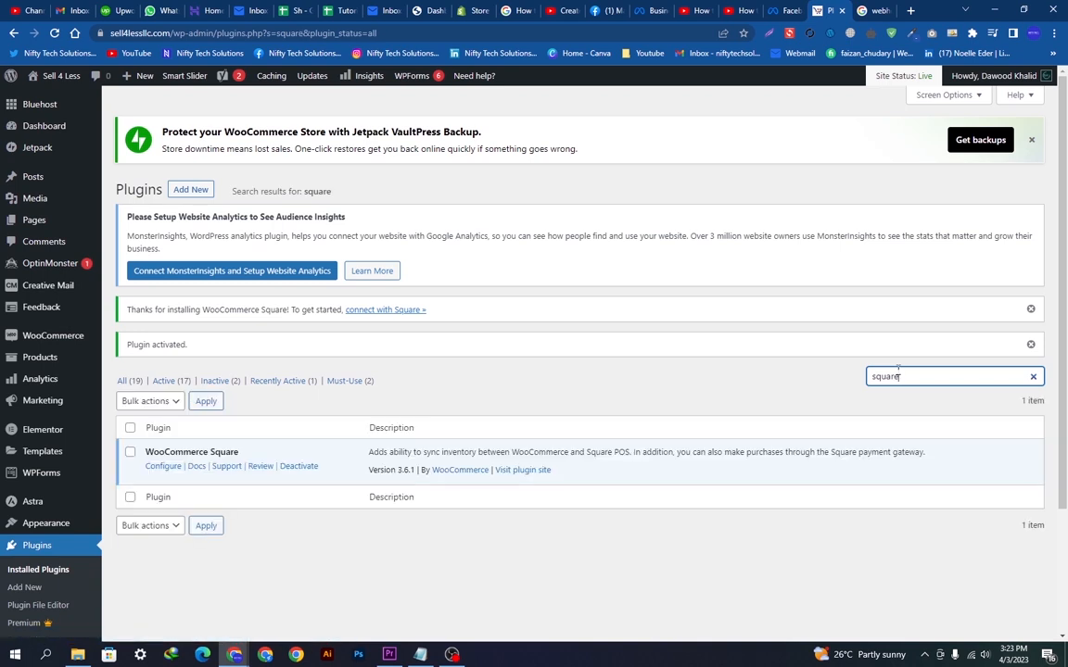
{"action": "left_click", "coordinate": [163, 466]}
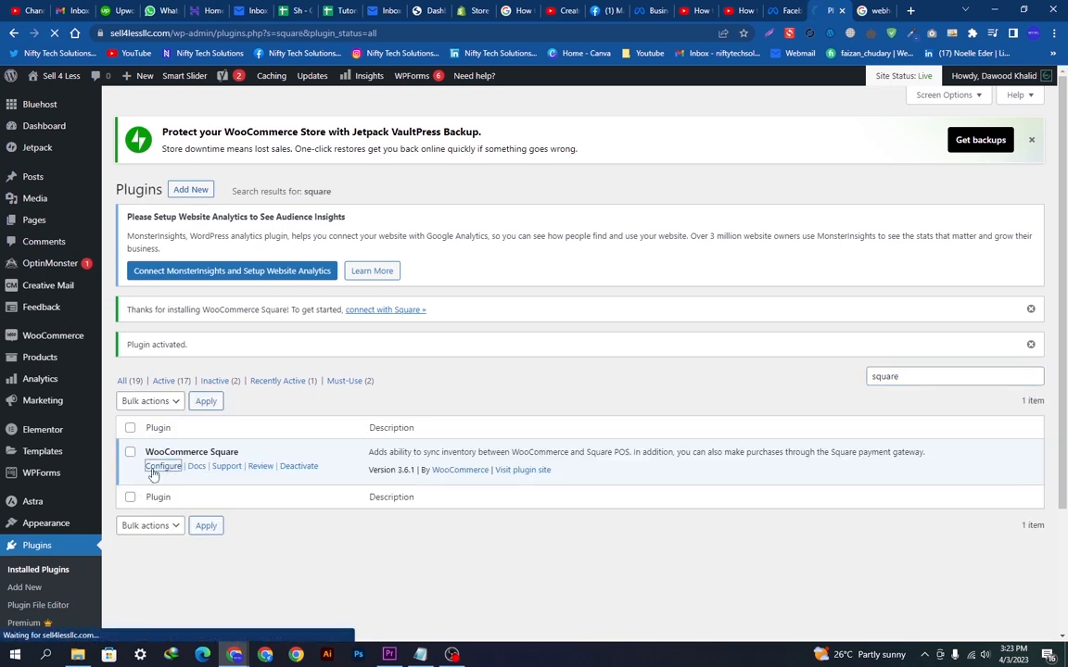
{"action": "left_click", "coordinate": [163, 467]}
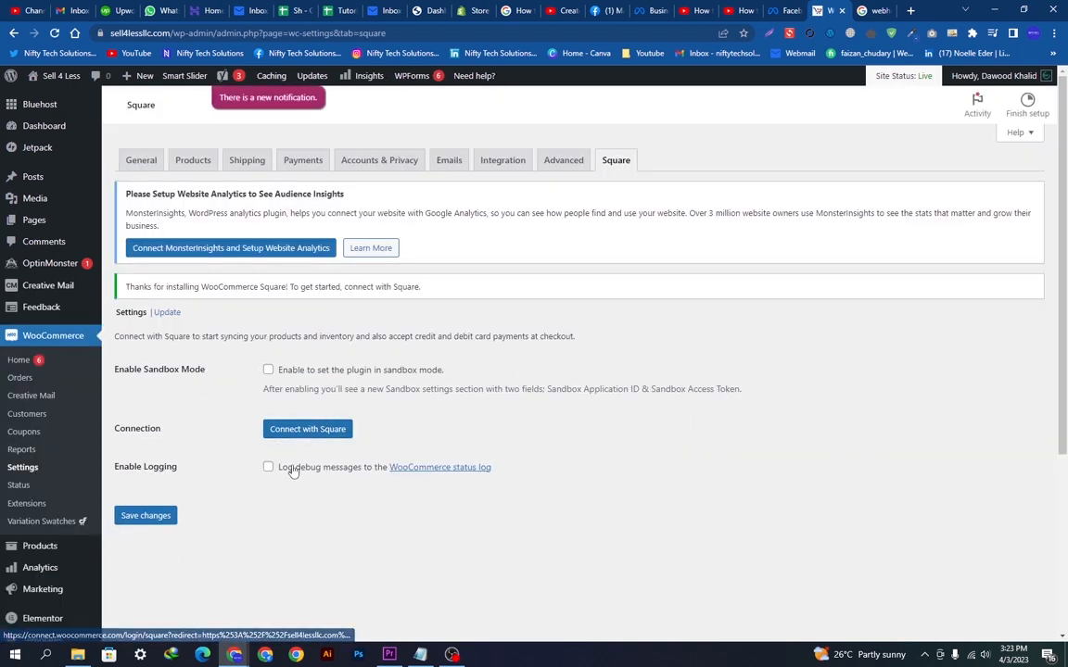
Connect with Square from the WooCommerce Square settings tab
{"action": "left_click", "coordinate": [308, 428]}
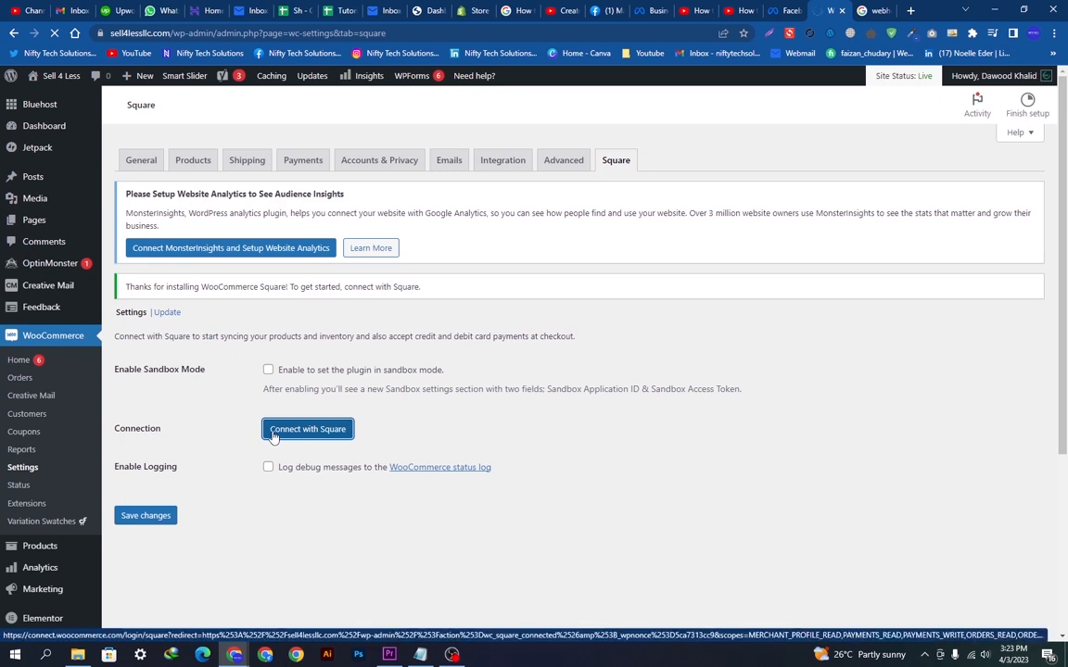
{"action": "left_click", "coordinate": [307, 428]}
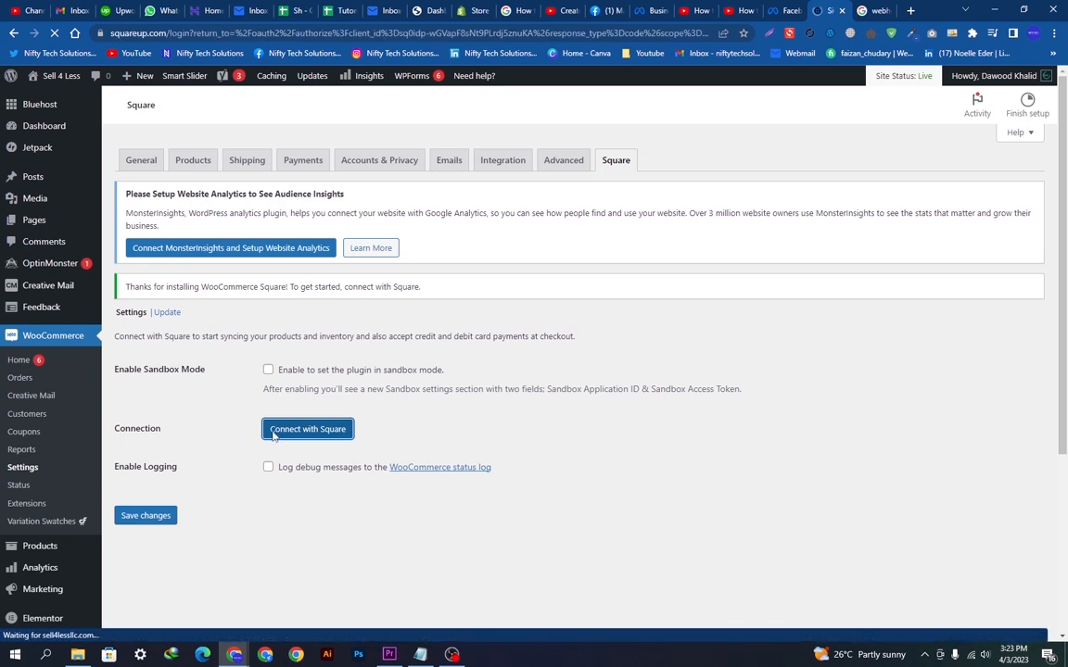
{"action": "left_click", "coordinate": [308, 428]}
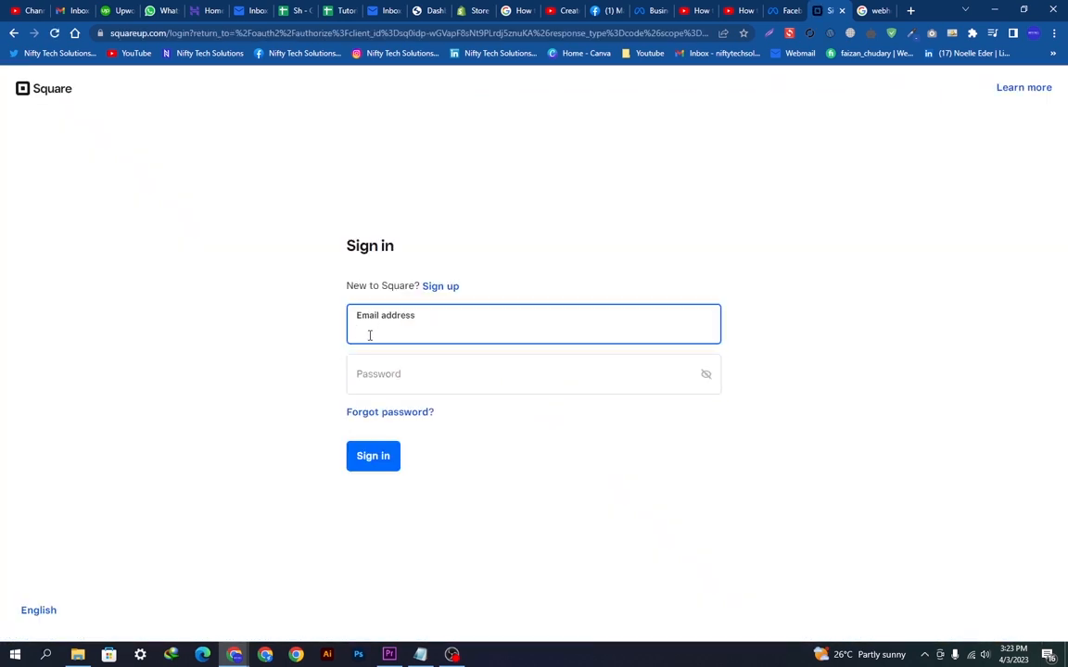
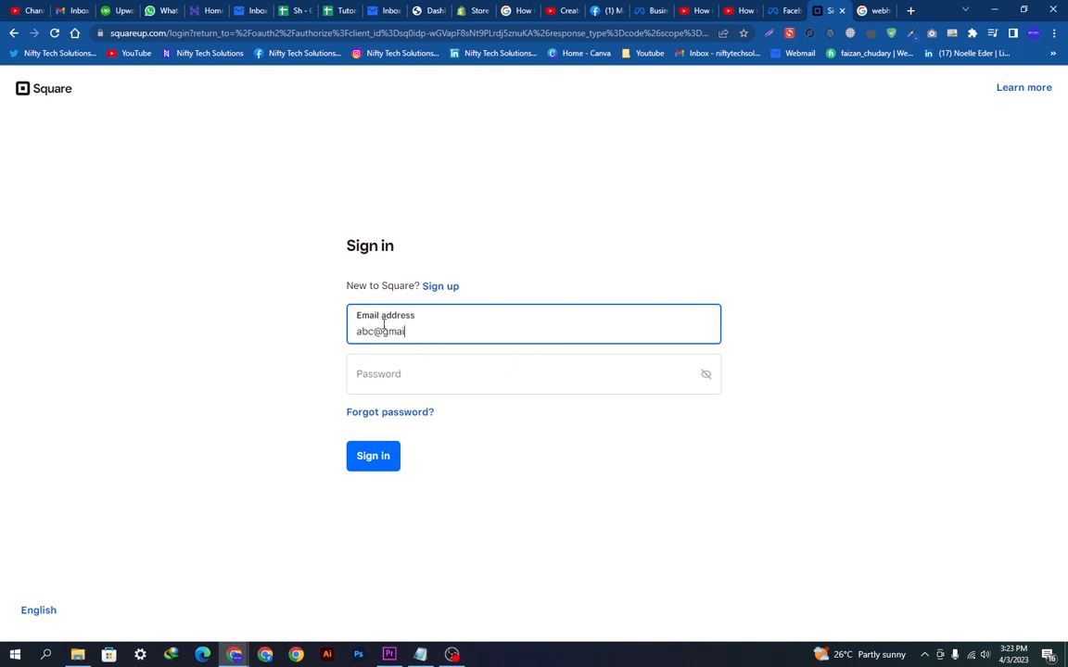